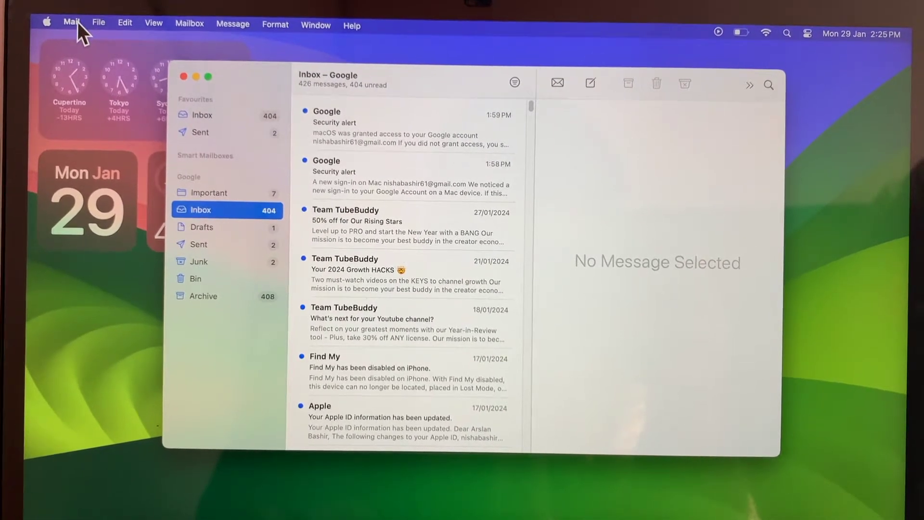
Show the Mail menu with its Settings and Accounts choices
{"action": "left_click", "coordinate": [71, 25]}
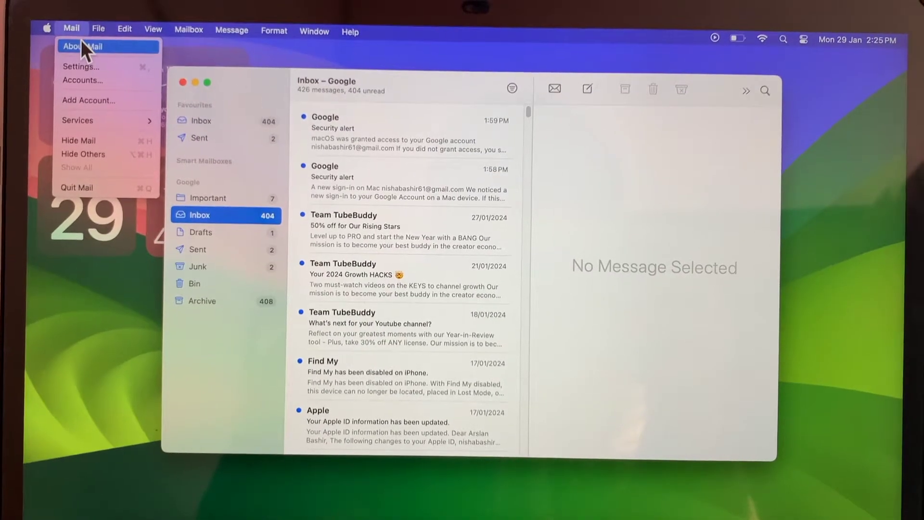
{"action": "mouse_move", "coordinate": [85, 81]}
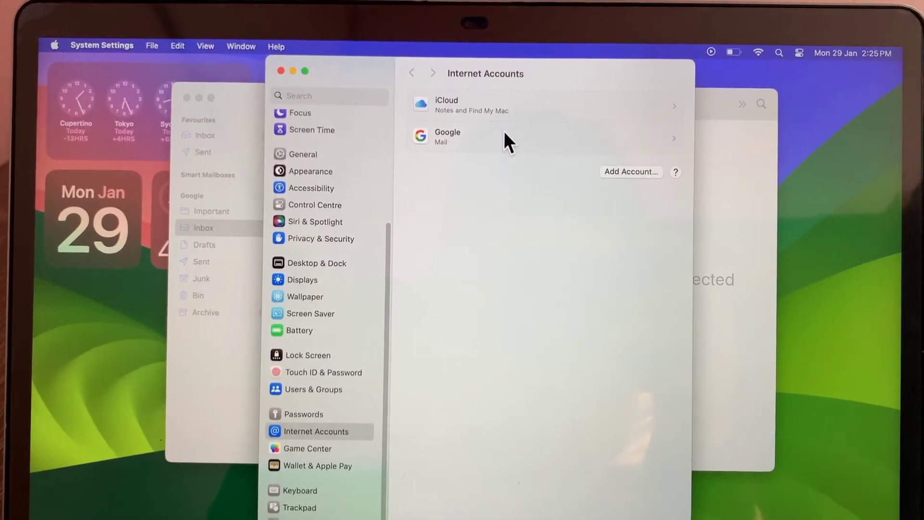
Select the Google account in Internet Accounts and request Delete Account
{"action": "left_click", "coordinate": [530, 137]}
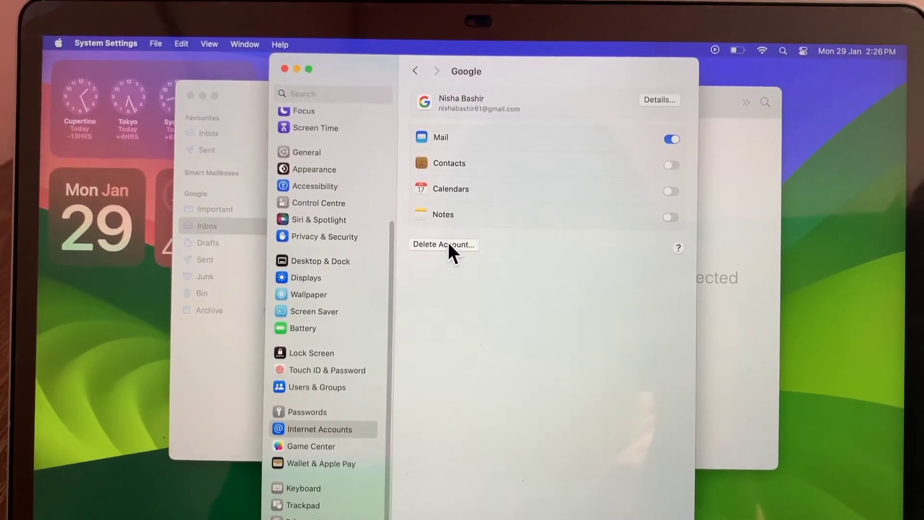
{"action": "left_click", "coordinate": [443, 243]}
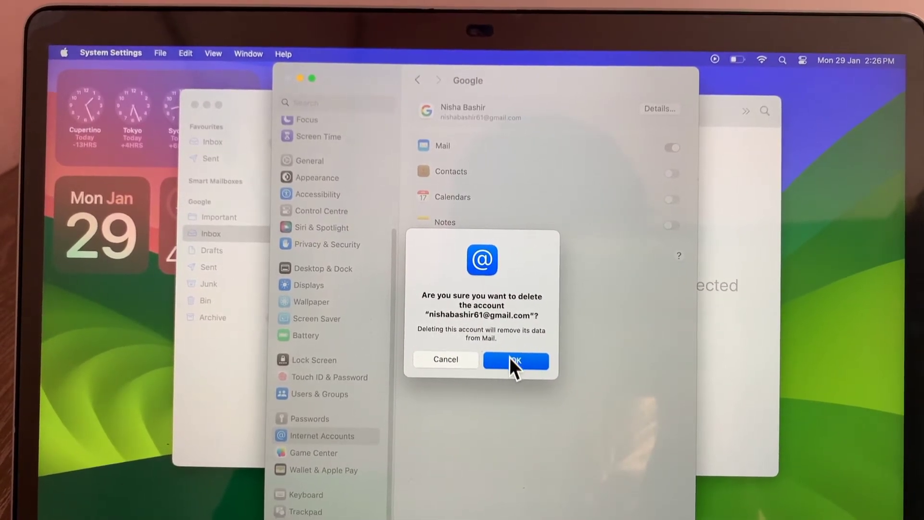
Confirm deletion so Internet Accounts lists only iCloud
{"action": "left_click", "coordinate": [514, 359]}
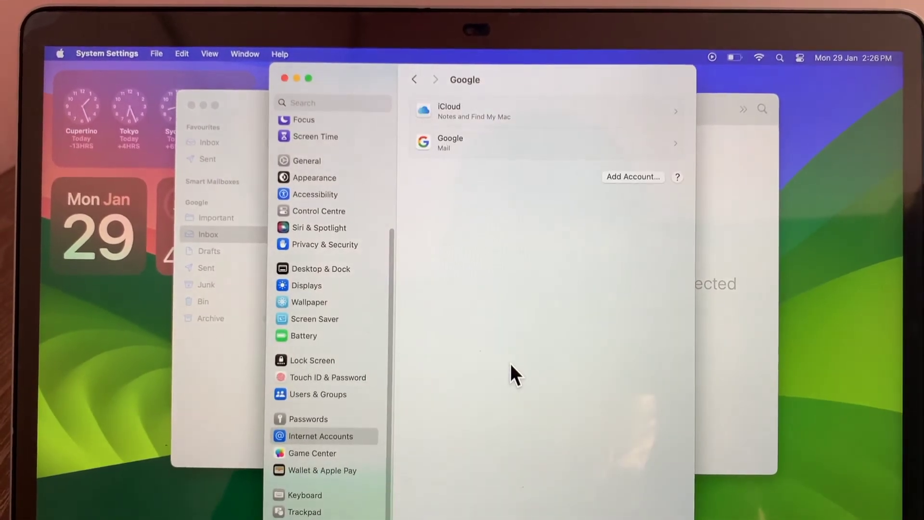
{"action": "left_click", "coordinate": [414, 79]}
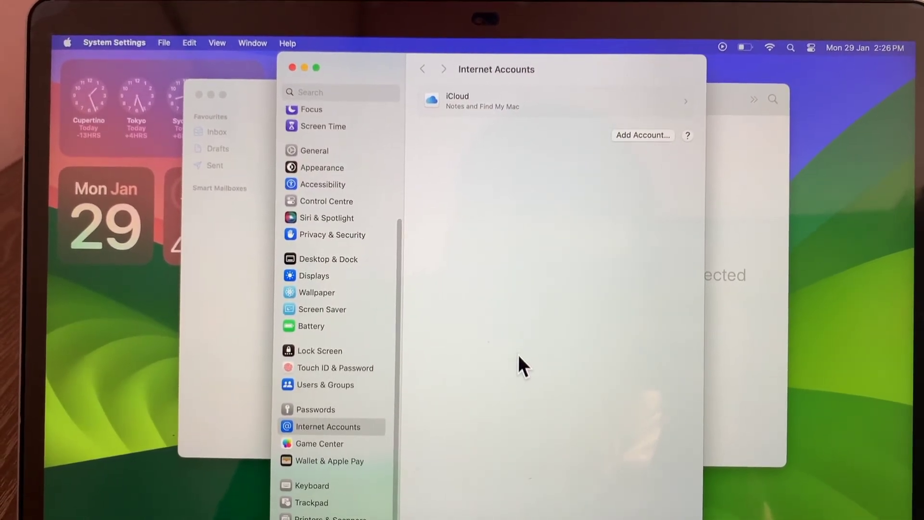